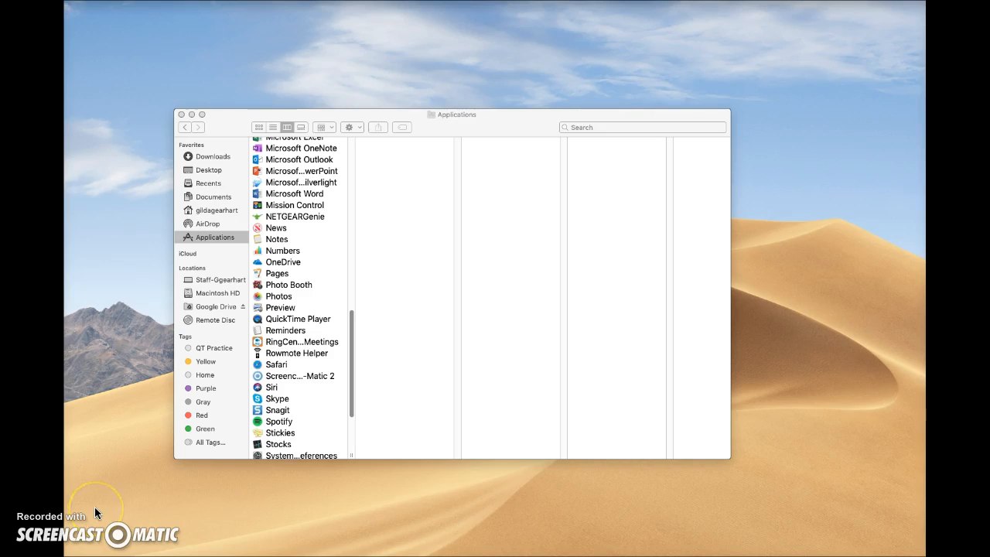
{"action": "mouse_move", "coordinate": [177, 451]}
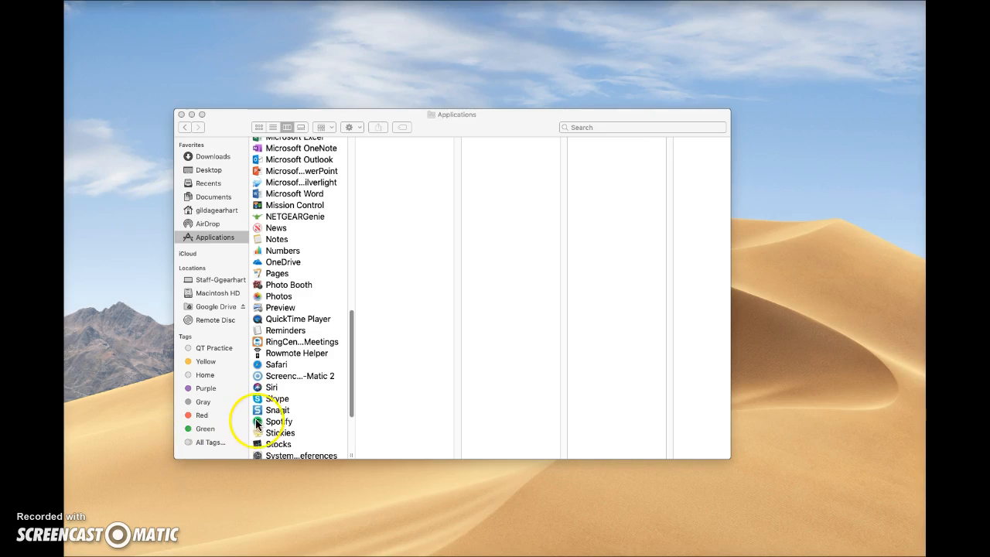
{"action": "mouse_move", "coordinate": [222, 225]}
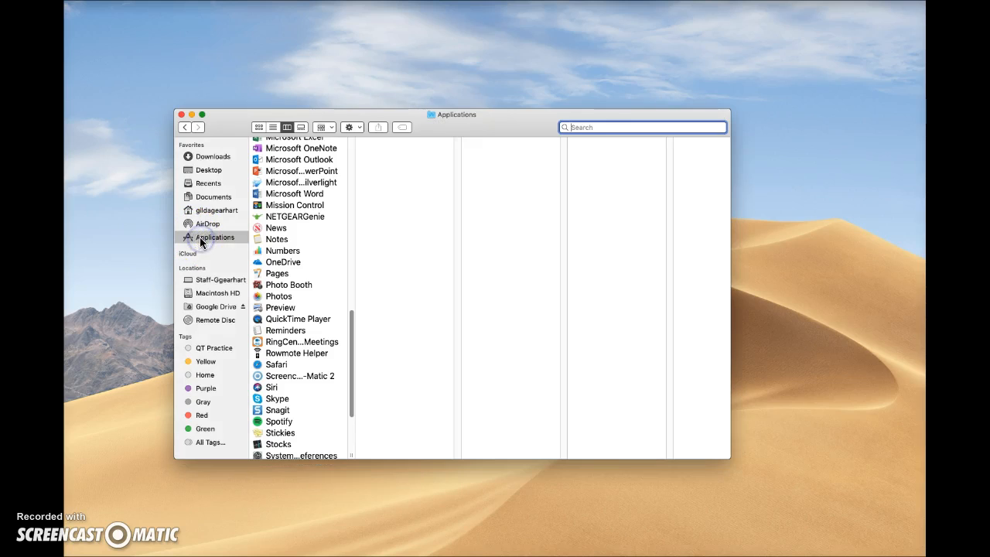
Scroll the Applications list and begin searching it by name for QuickTime Player.
{"action": "scroll", "scroll_direction": "down", "scroll_amount": 3}
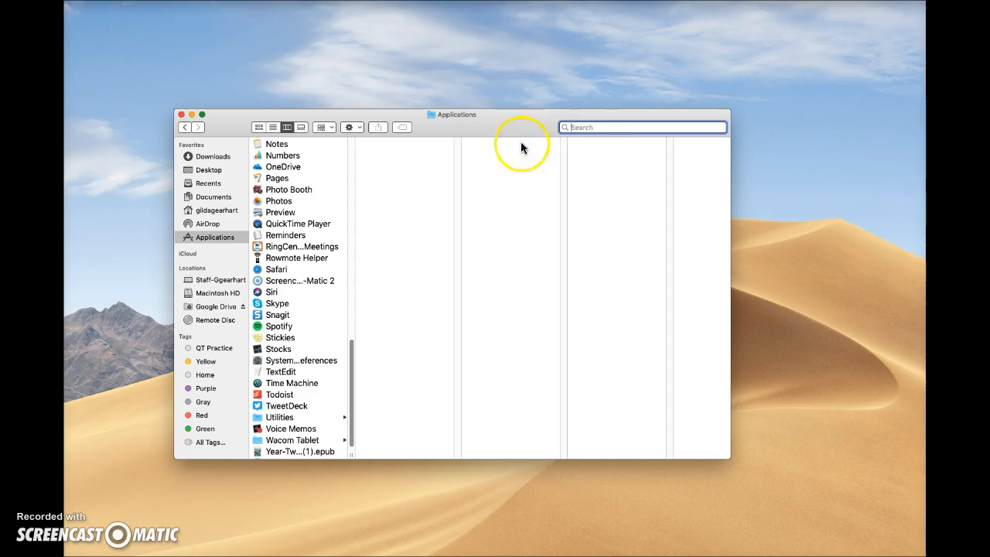
{"action": "left_click", "coordinate": [642, 127]}
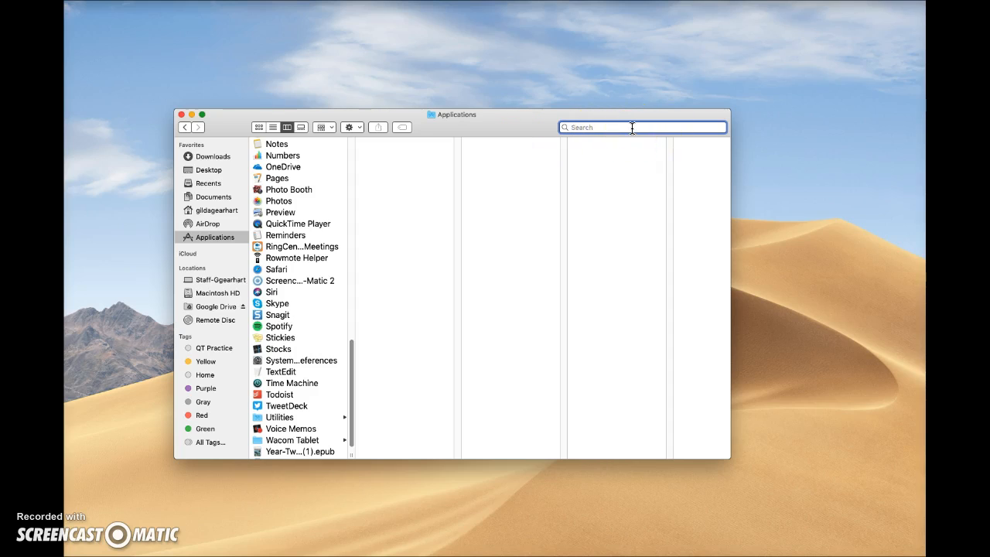
{"action": "mouse_move", "coordinate": [483, 284]}
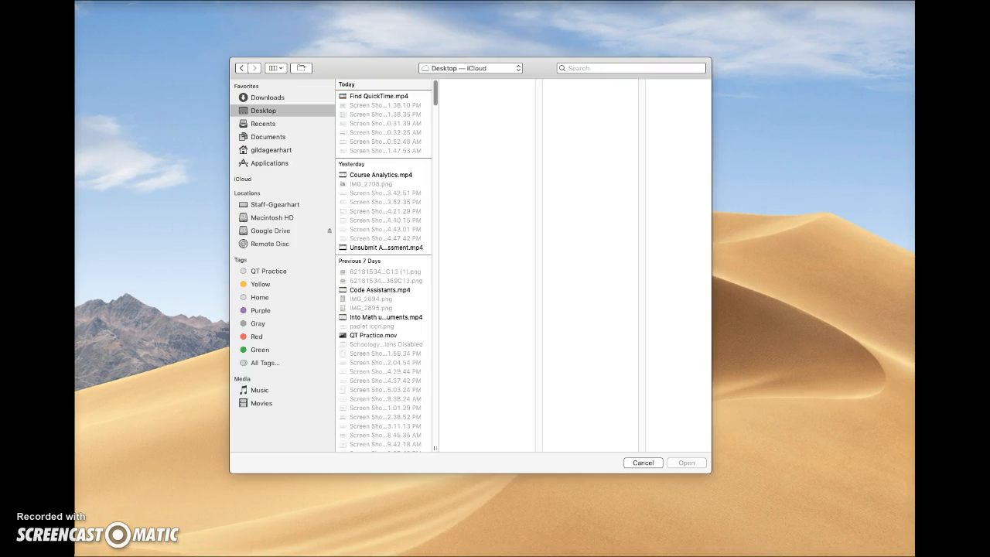
{"action": "mouse_move", "coordinate": [131, 365]}
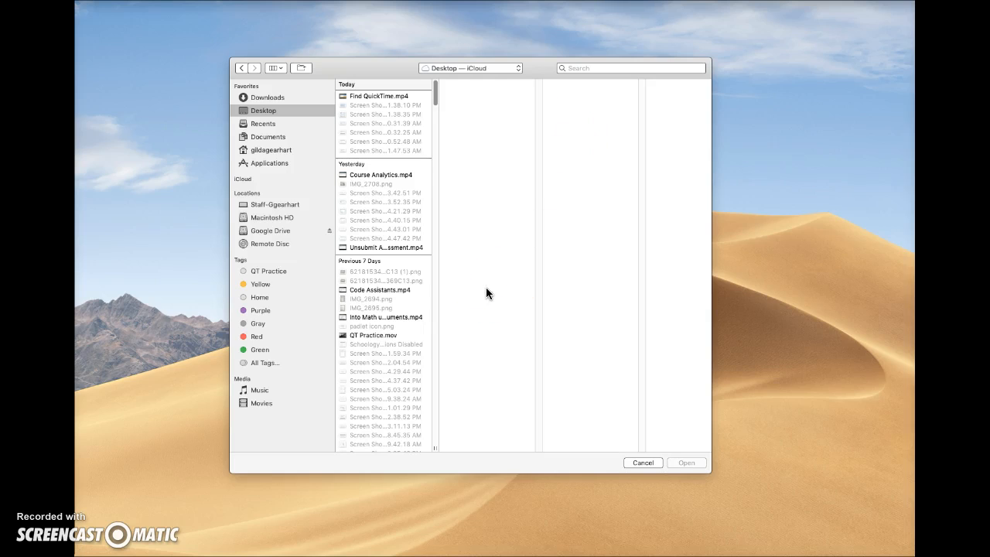
Cancel the Open dialog so no existing movie is opened.
{"action": "left_click", "coordinate": [642, 461]}
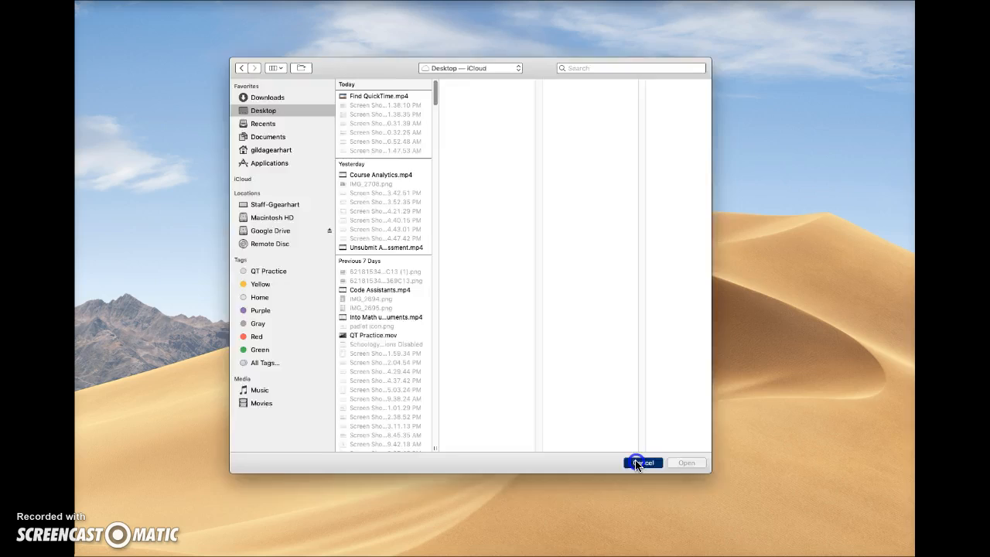
{"action": "left_click", "coordinate": [642, 461]}
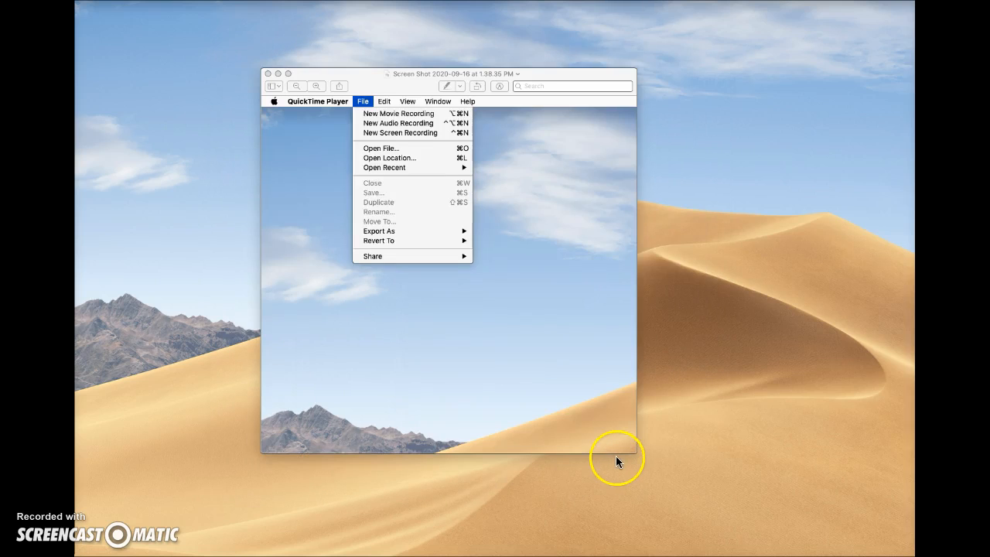
{"action": "mouse_move", "coordinate": [532, 315]}
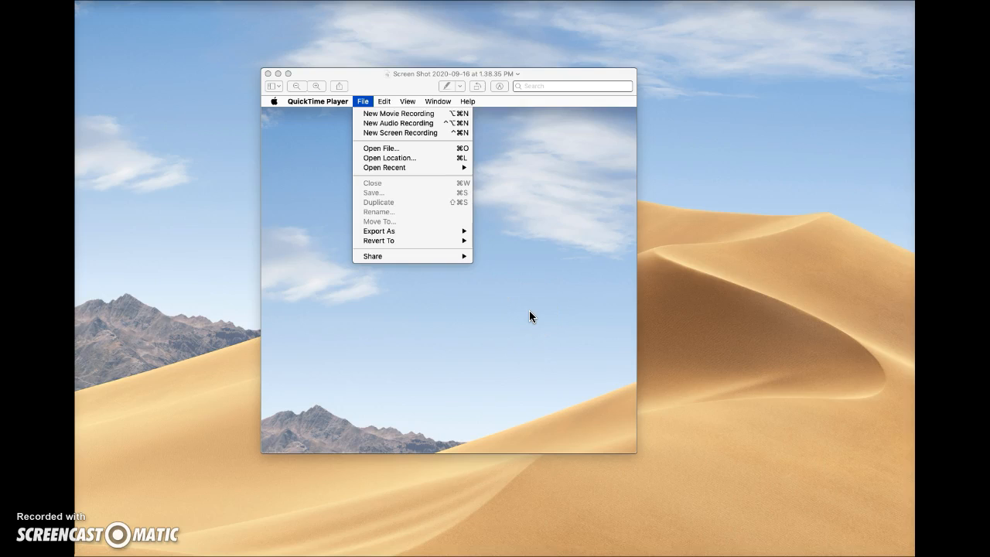
{"action": "mouse_move", "coordinate": [232, 248]}
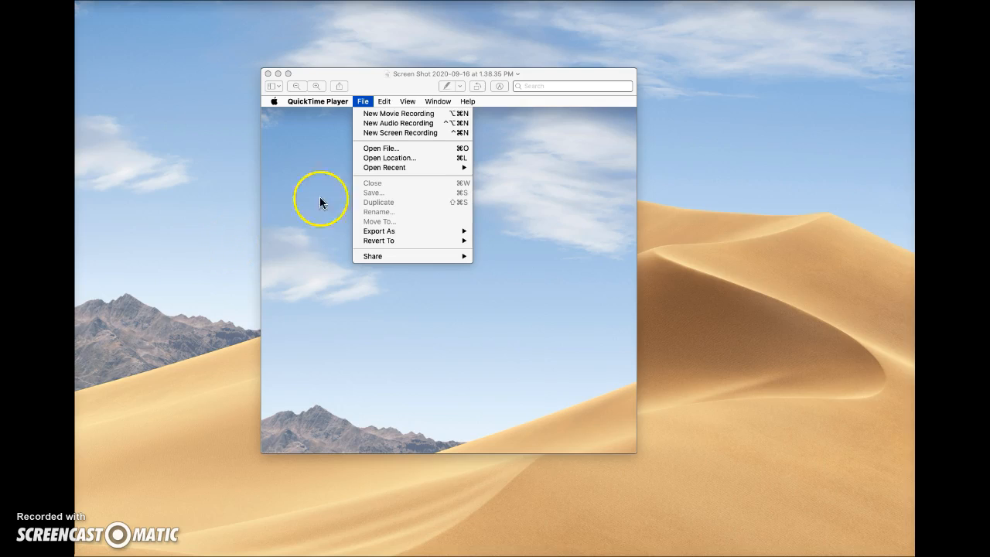
{"action": "mouse_move", "coordinate": [269, 103]}
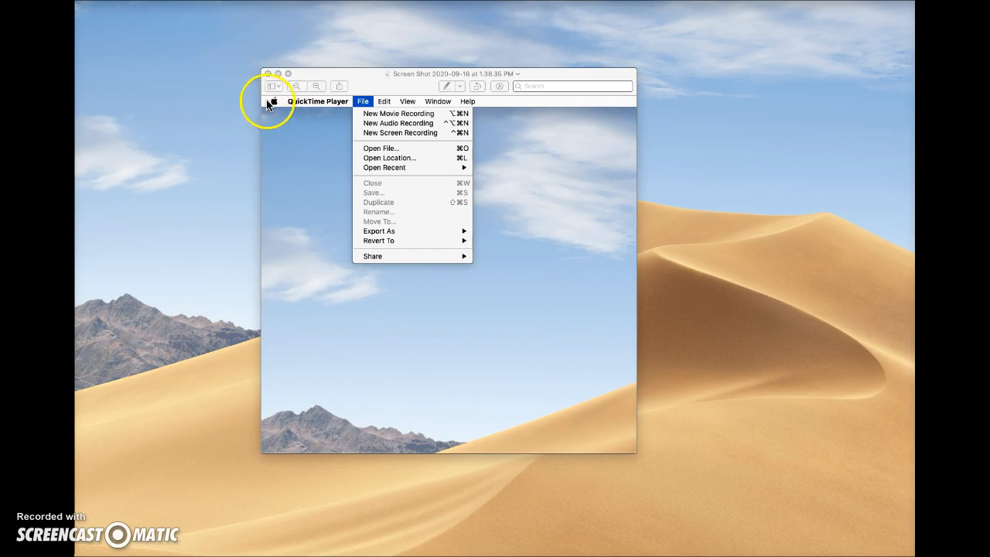
{"action": "mouse_move", "coordinate": [451, 277]}
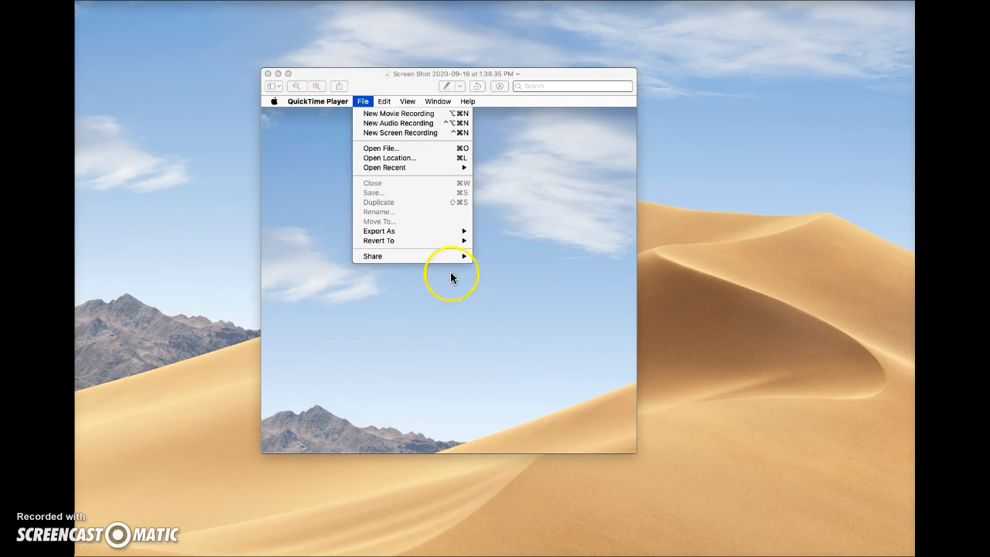
{"action": "mouse_move", "coordinate": [281, 111]}
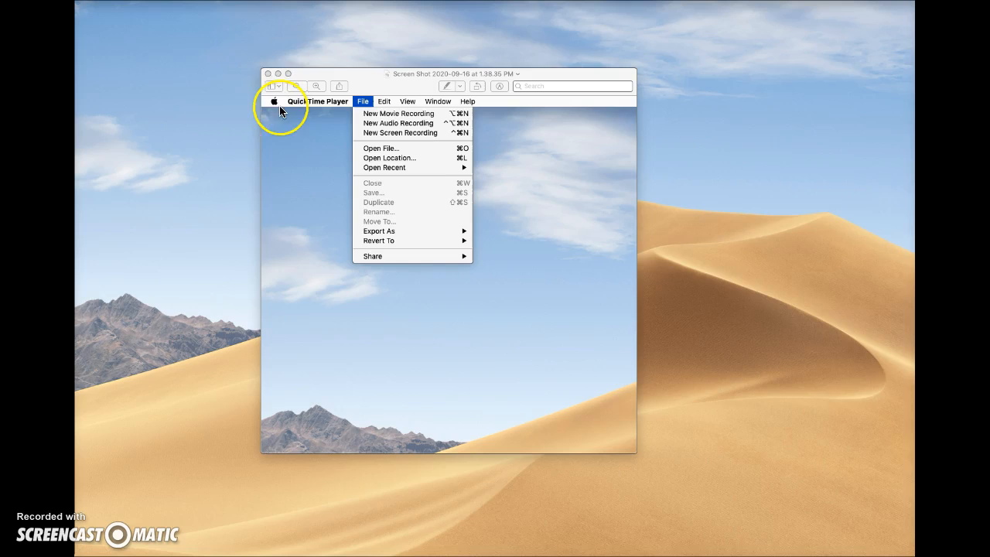
{"action": "mouse_move", "coordinate": [334, 108]}
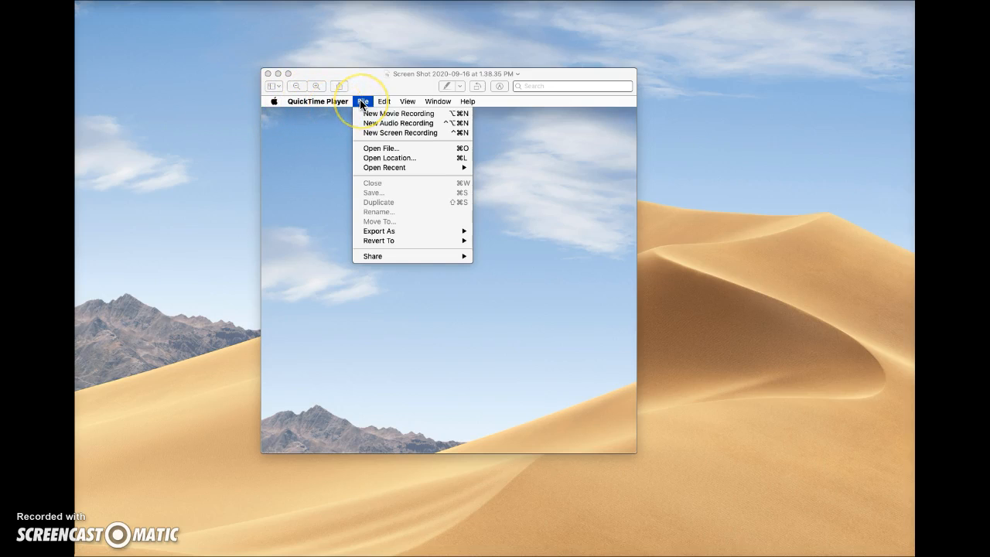
{"action": "mouse_move", "coordinate": [326, 290]}
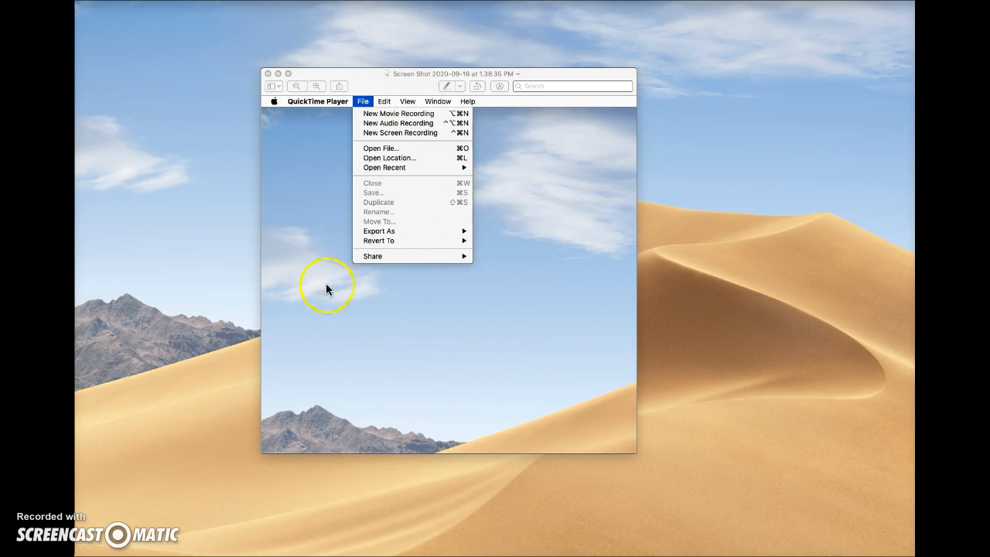
{"action": "mouse_move", "coordinate": [189, 24]}
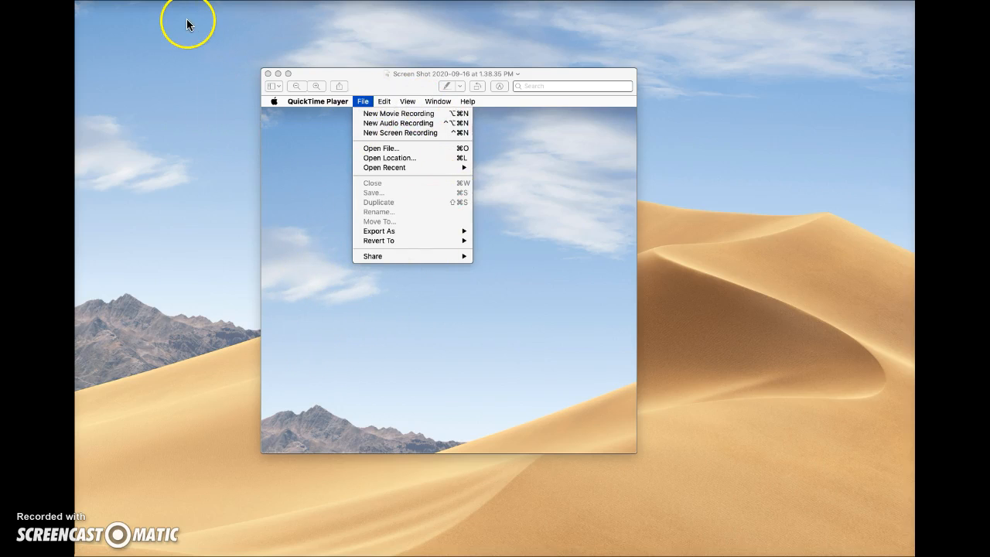
{"action": "mouse_move", "coordinate": [189, 22]}
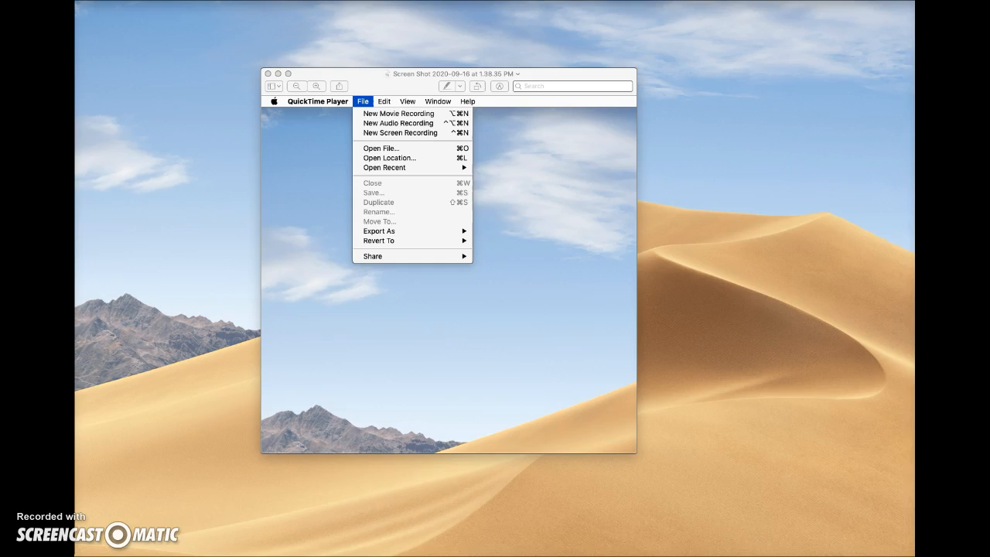
Bring up the Open File browser, then cancel it without choosing a file.
{"action": "left_click", "coordinate": [380, 149]}
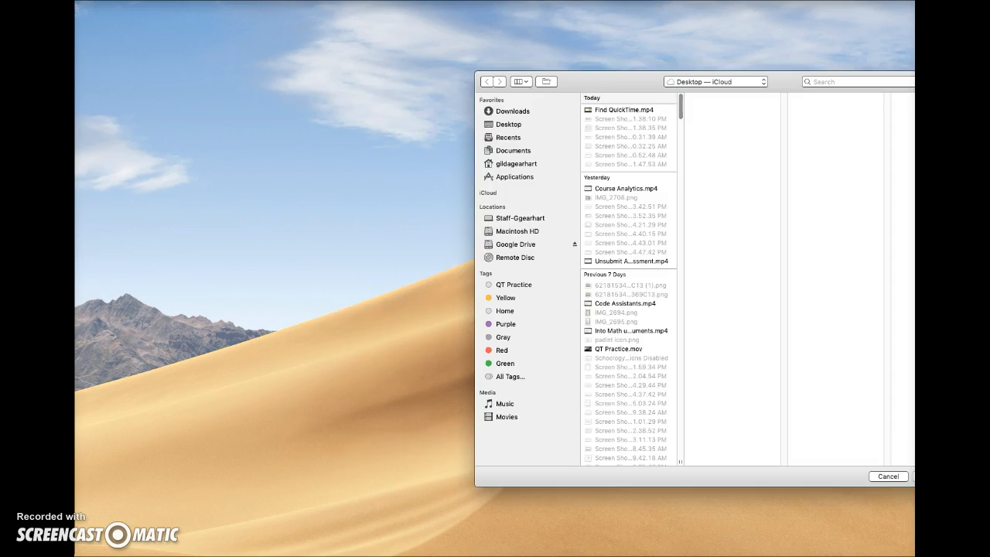
{"action": "left_click", "coordinate": [888, 477]}
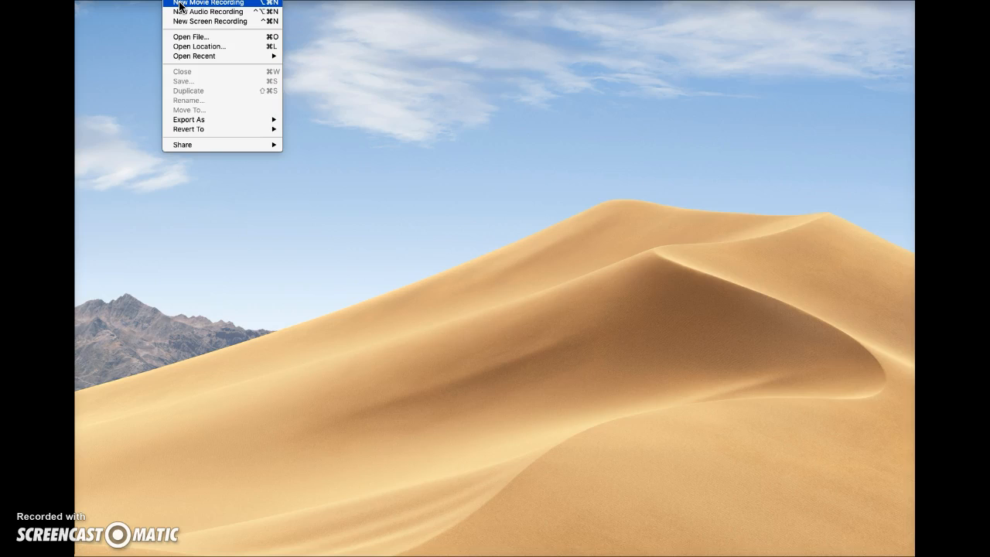
{"action": "mouse_move", "coordinate": [209, 22]}
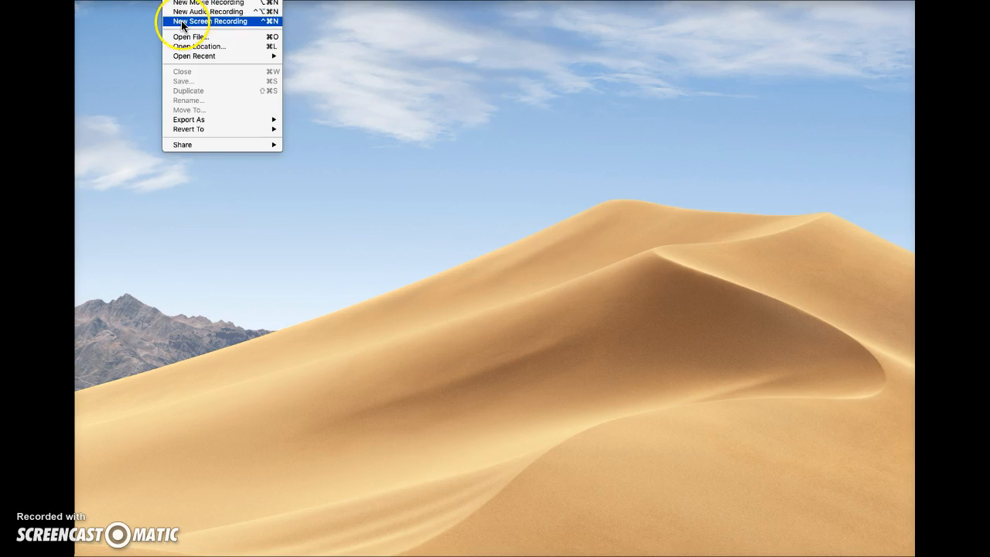
{"action": "mouse_move", "coordinate": [208, 3]}
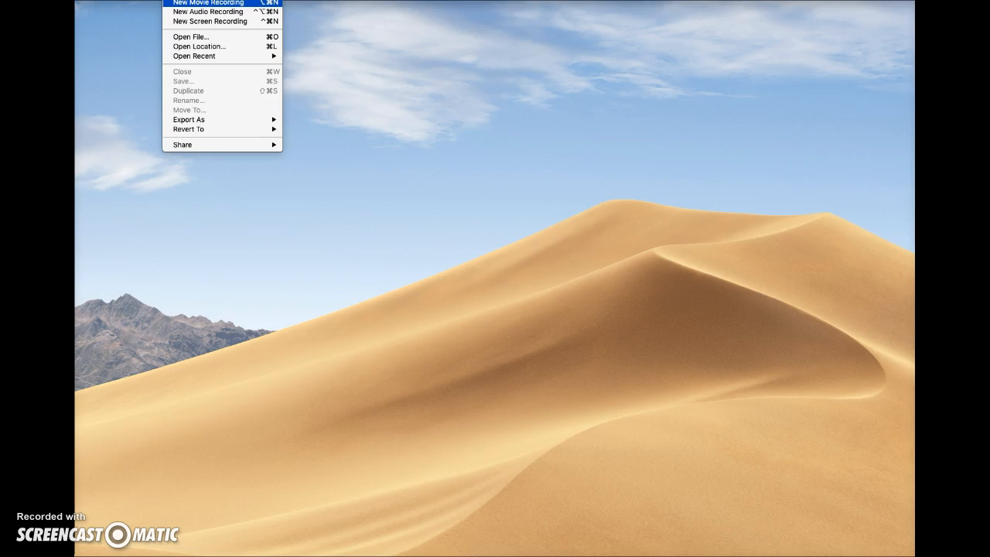
Start a New Movie Recording and reveal its camera, microphone and quality options.
{"action": "left_click", "coordinate": [207, 3]}
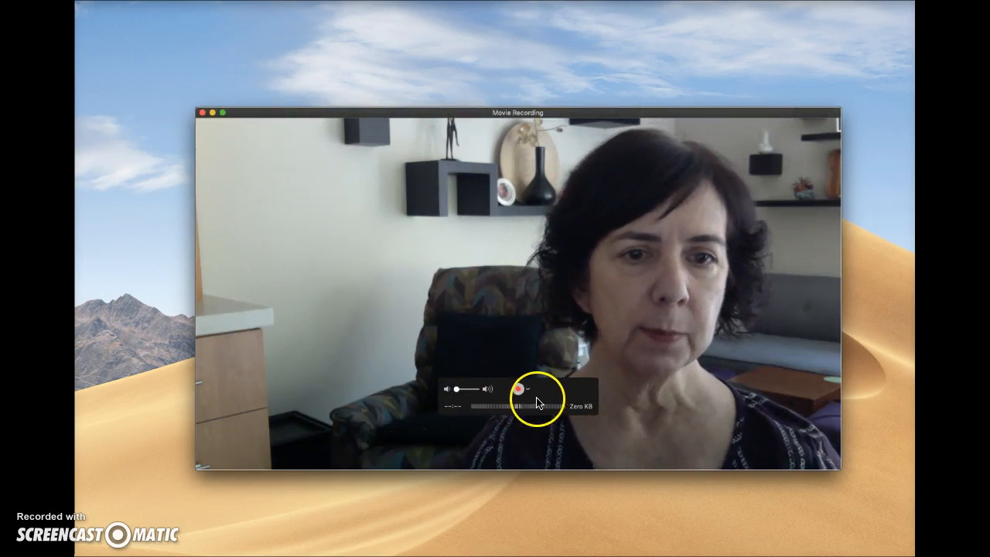
{"action": "left_click", "coordinate": [526, 390]}
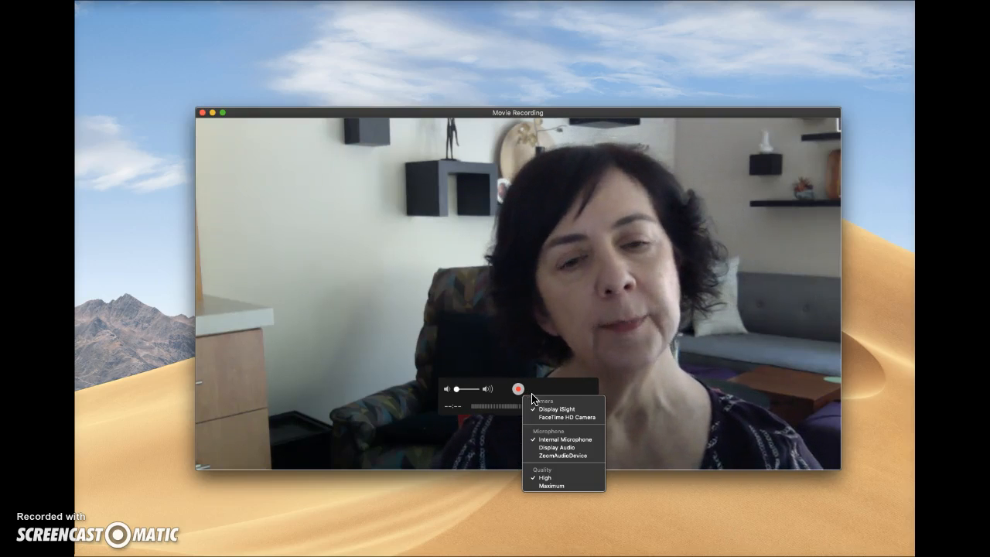
{"action": "mouse_move", "coordinate": [554, 486]}
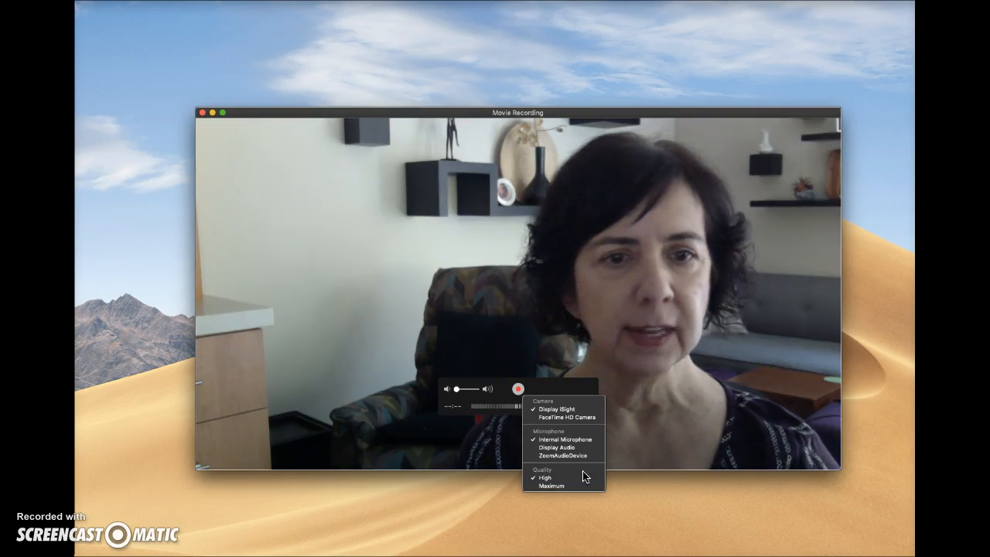
Close the options list, then record a brief webcam clip with the red record button.
{"action": "left_click", "coordinate": [412, 444]}
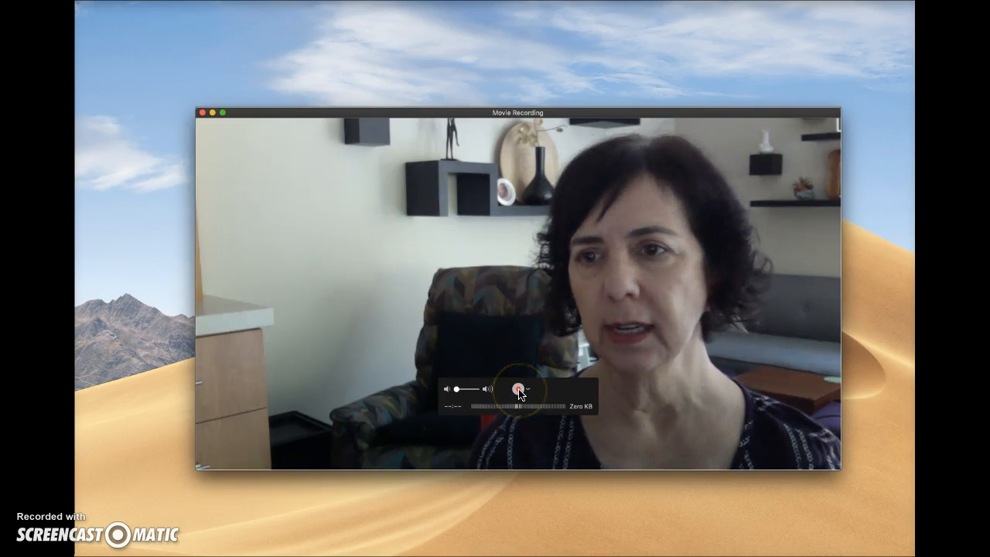
{"action": "left_click", "coordinate": [516, 389]}
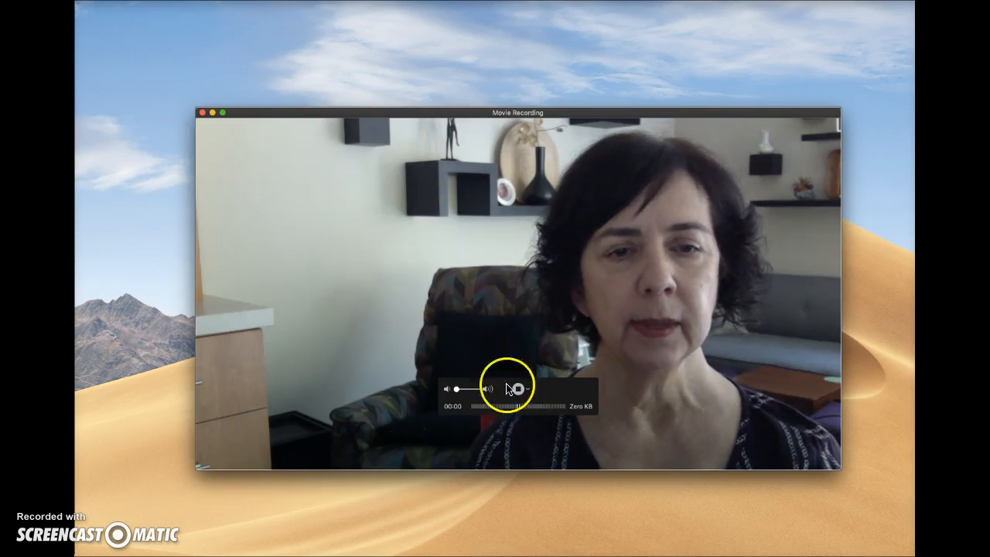
{"action": "left_click", "coordinate": [516, 389]}
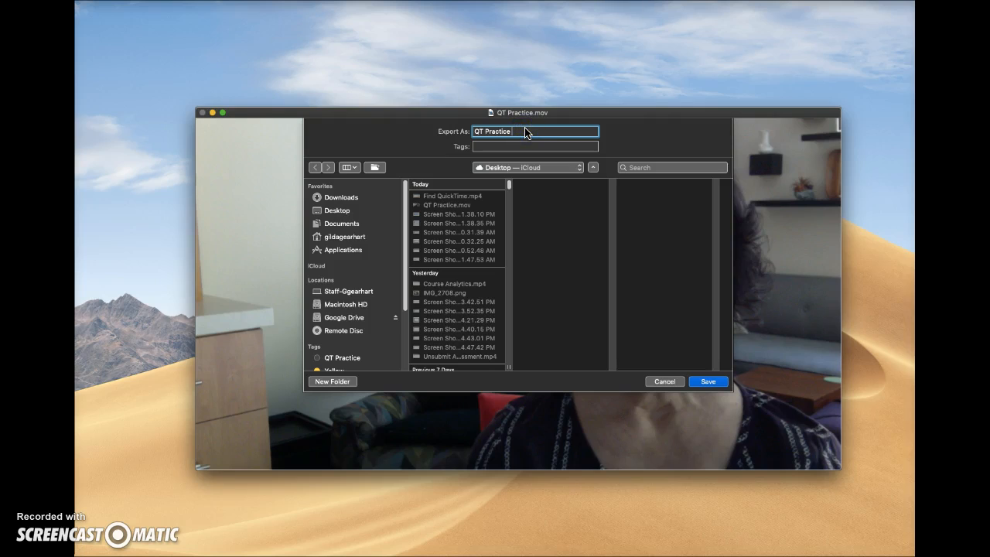
Name the movie 'QT Practice 1' and save it to the Desktop.
{"action": "type", "text": "1"}
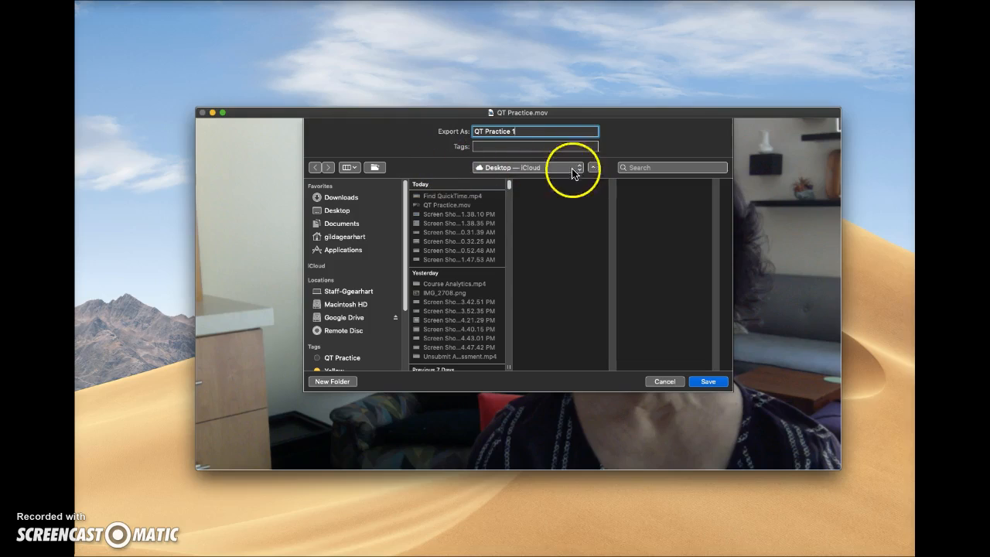
{"action": "mouse_move", "coordinate": [559, 189]}
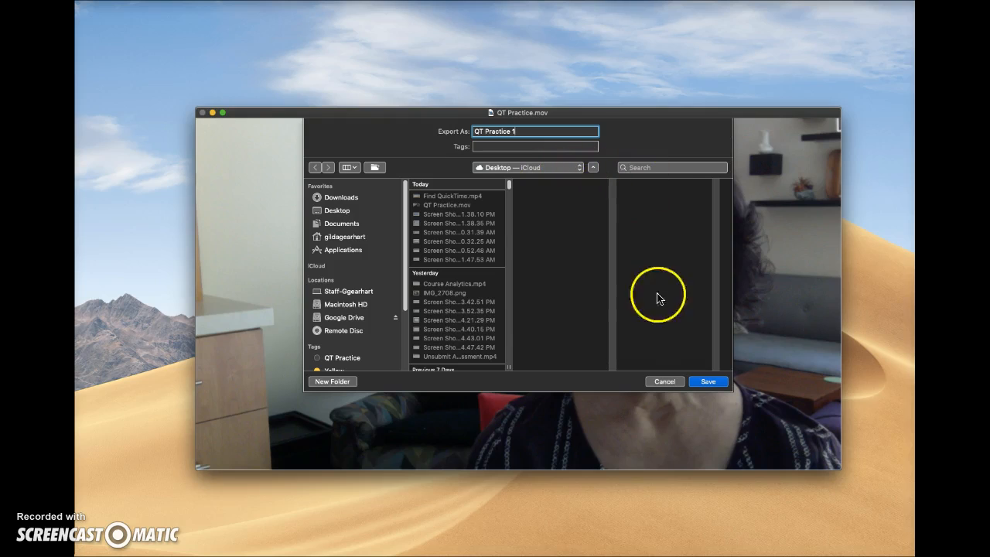
{"action": "mouse_move", "coordinate": [609, 229]}
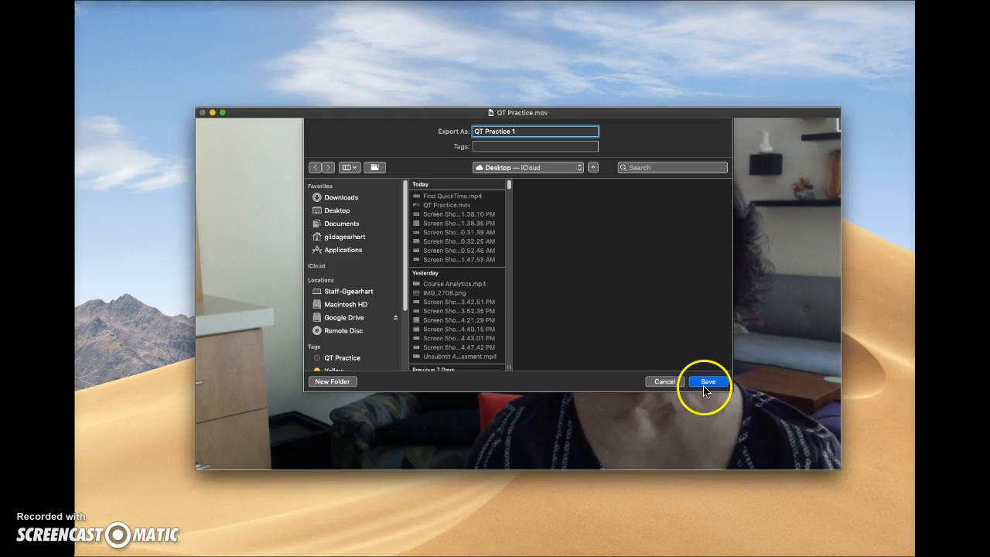
{"action": "left_click", "coordinate": [707, 380]}
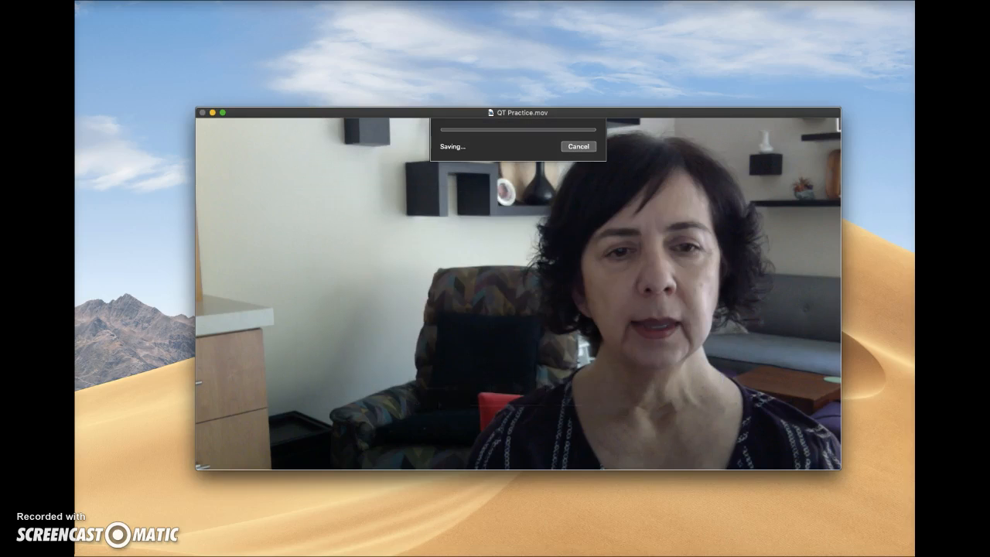
{"action": "mouse_move", "coordinate": [341, 524]}
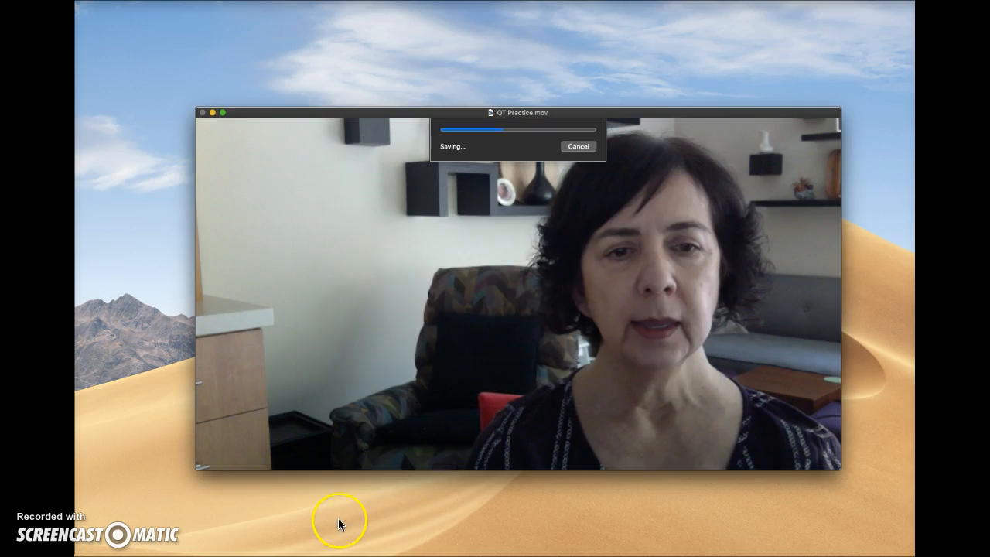